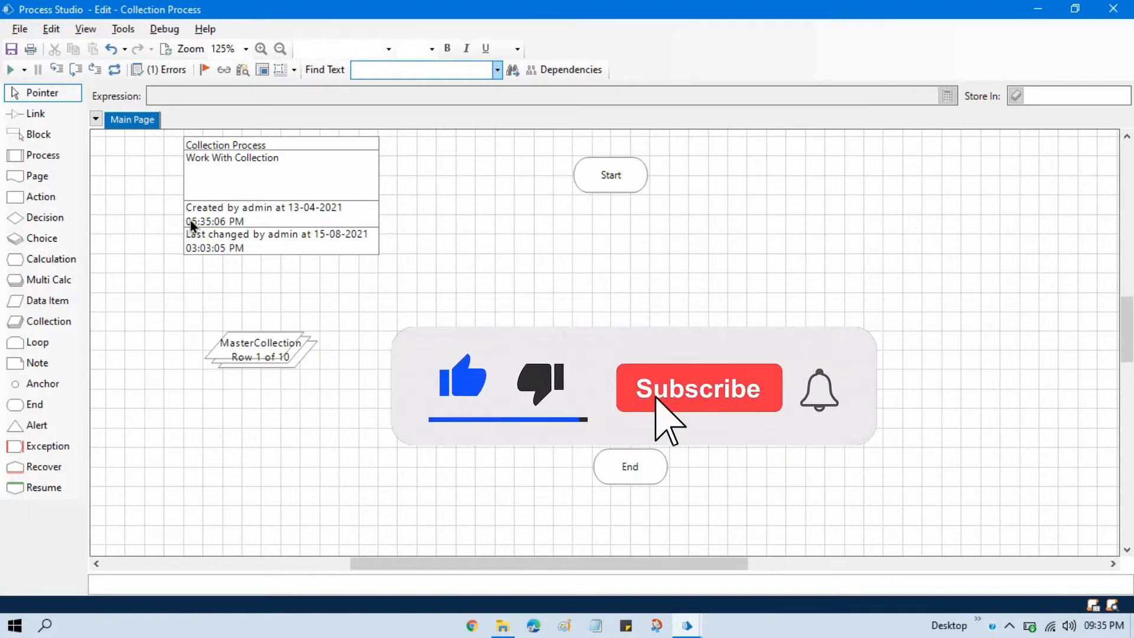
Add an action stage 'Remove Row' using the Collections business object's Remove Row action.
{"action": "left_click", "coordinate": [698, 389]}
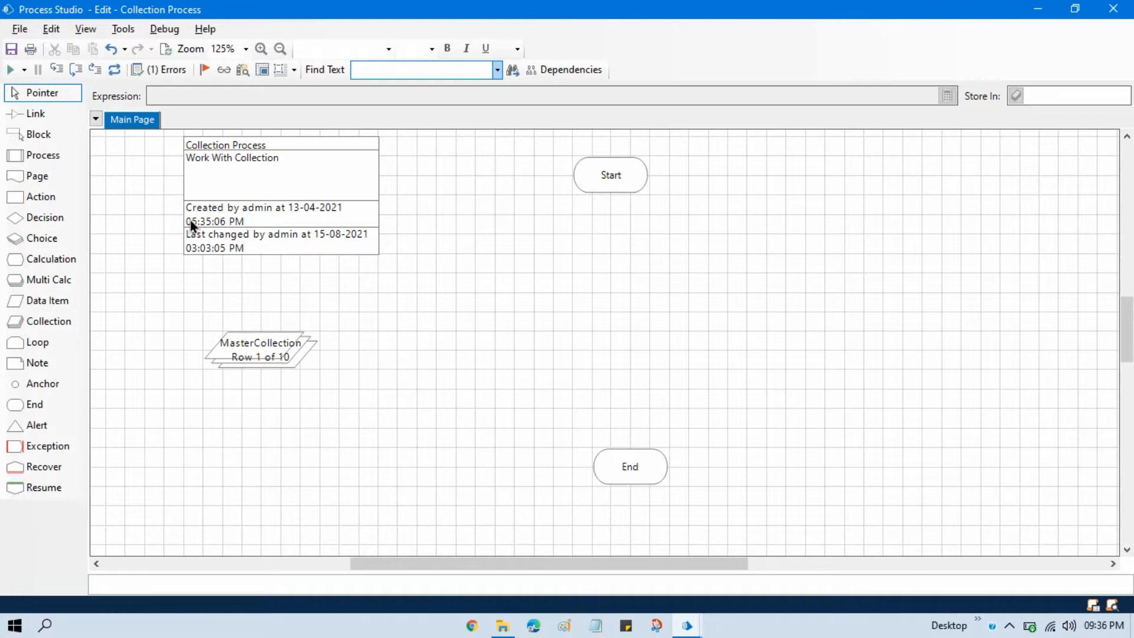
{"action": "mouse_move", "coordinate": [36, 176]}
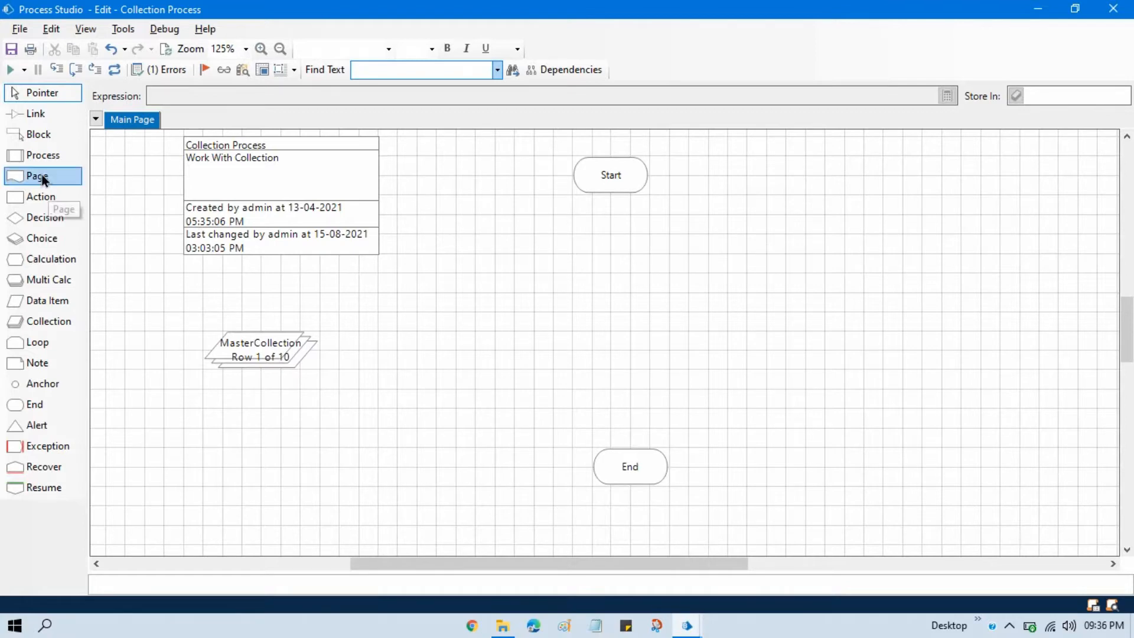
{"action": "left_click", "coordinate": [610, 312]}
{"action": "type", "text": "R"}
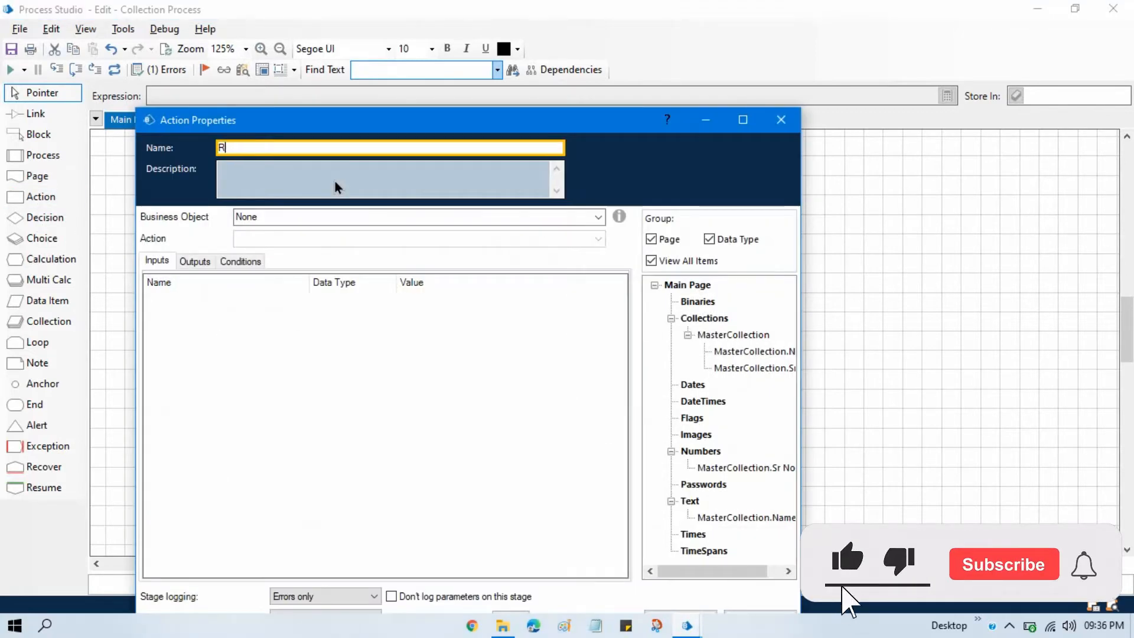
{"action": "type", "text": "emove Row"}
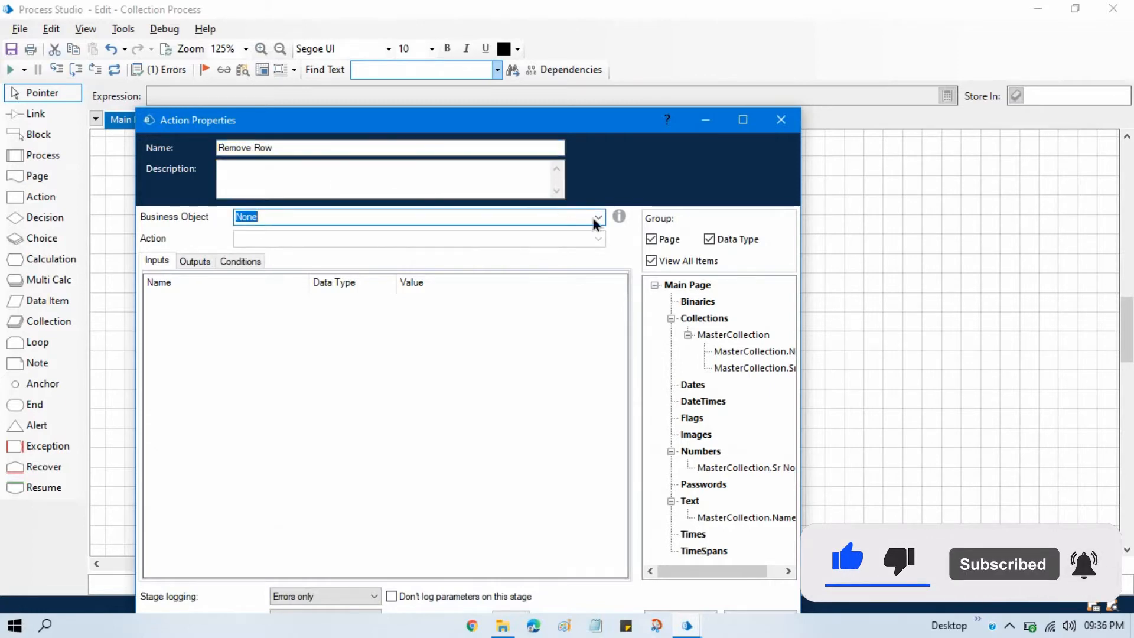
{"action": "left_click", "coordinate": [597, 217]}
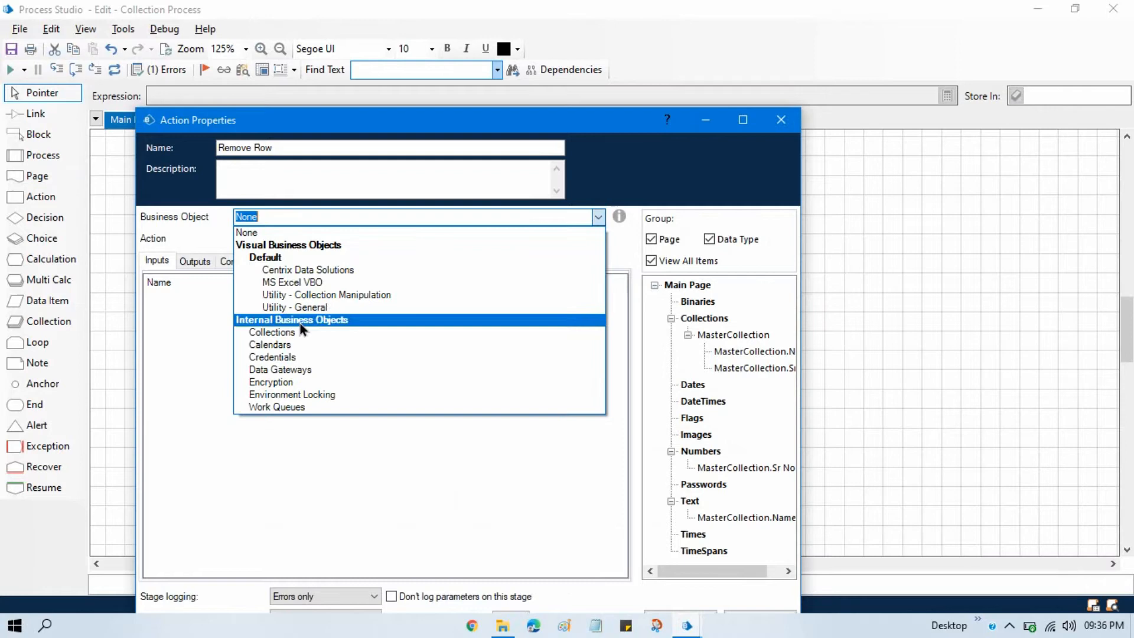
{"action": "left_click", "coordinate": [272, 332]}
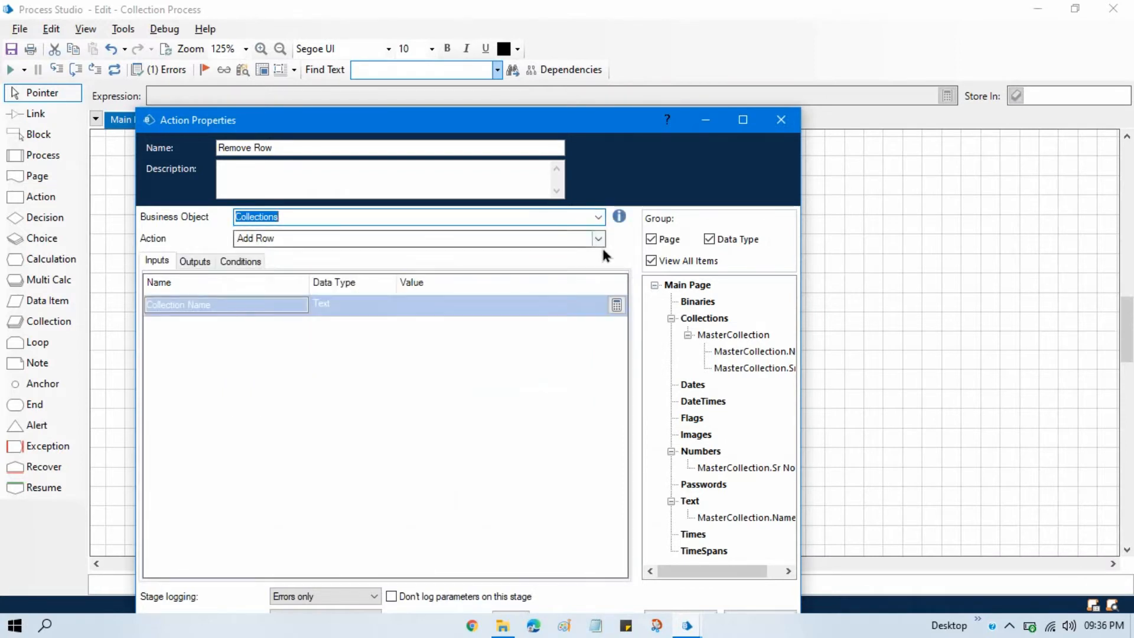
{"action": "left_click", "coordinate": [598, 238]}
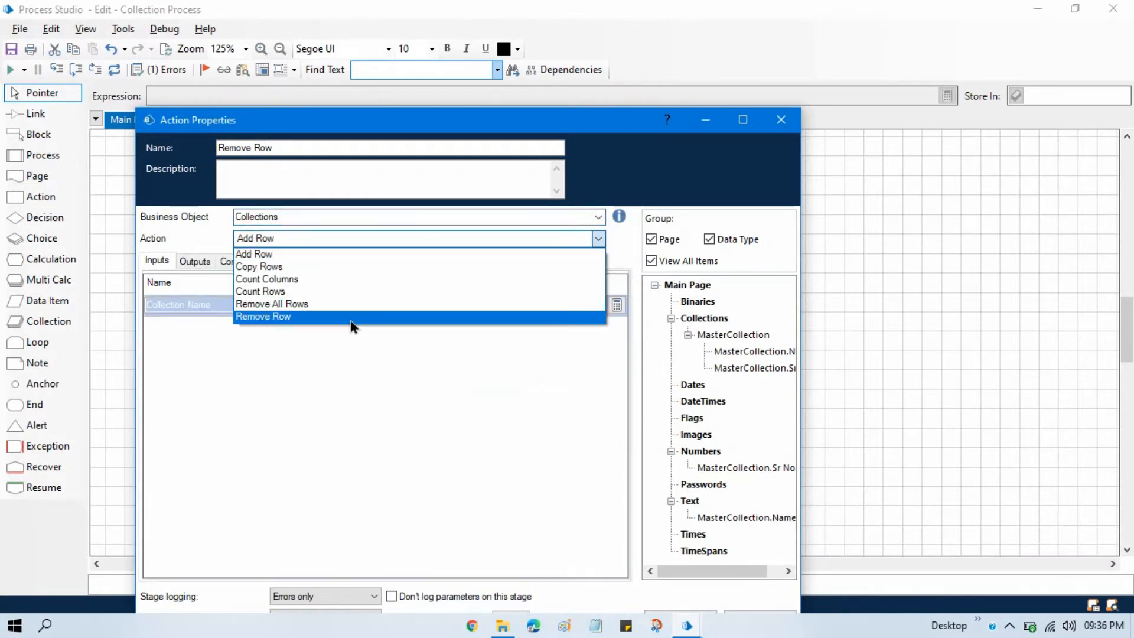
{"action": "left_click", "coordinate": [262, 317]}
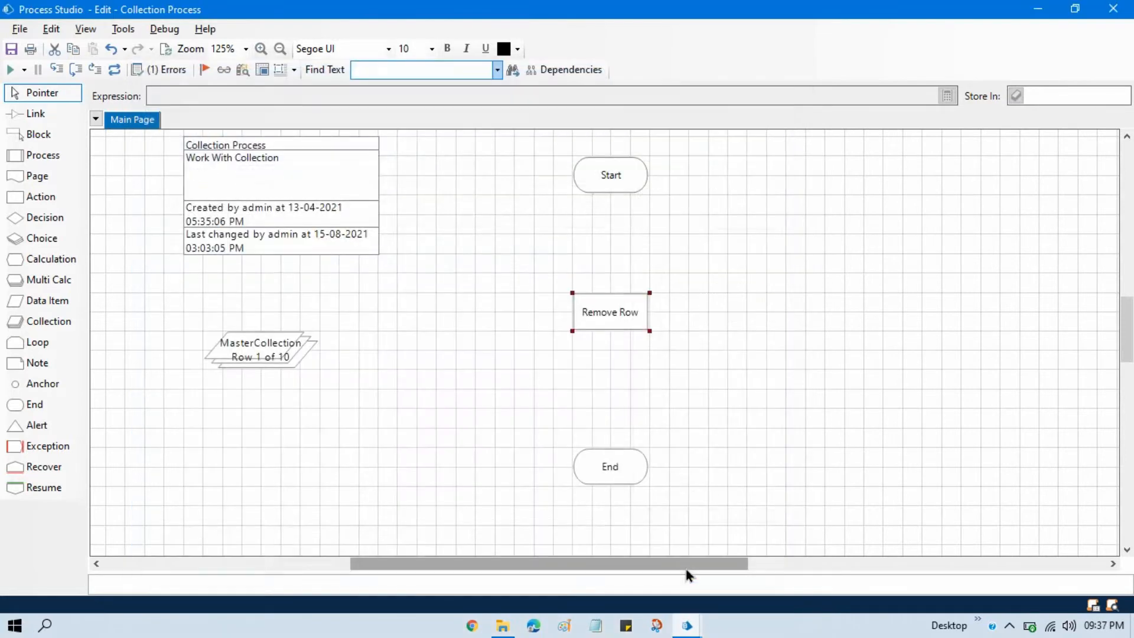
{"action": "mouse_move", "coordinate": [35, 114]}
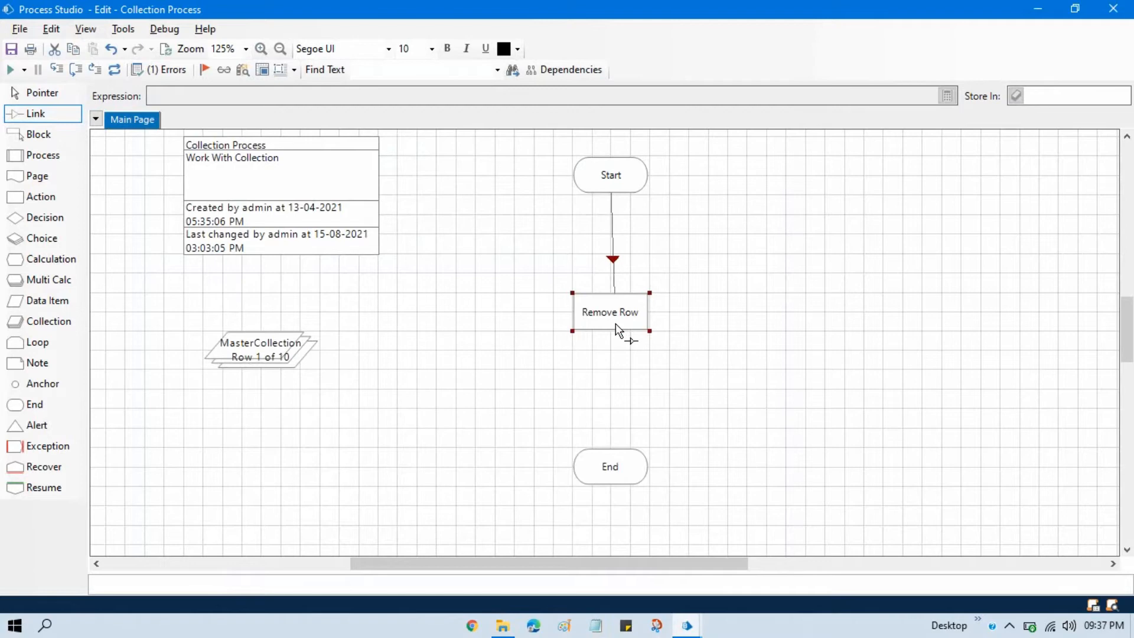
Link Remove Row to End, run the process, and select the MasterCollection stage.
{"action": "left_click_drag", "start_coordinate": [610, 333], "coordinate": [610, 467]}
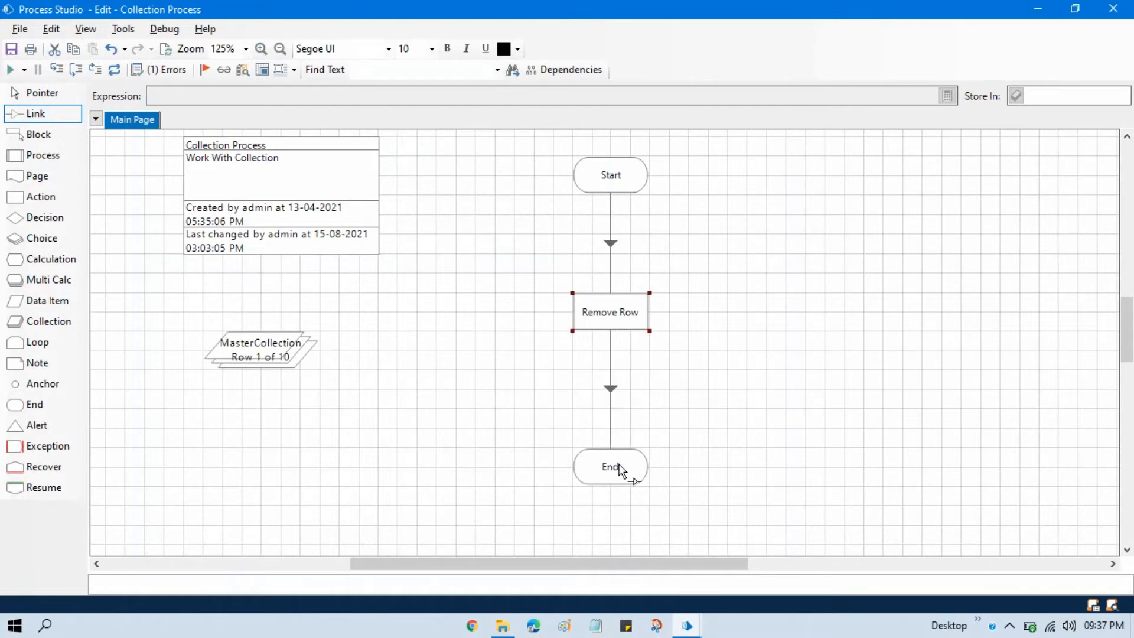
{"action": "left_click", "coordinate": [41, 93]}
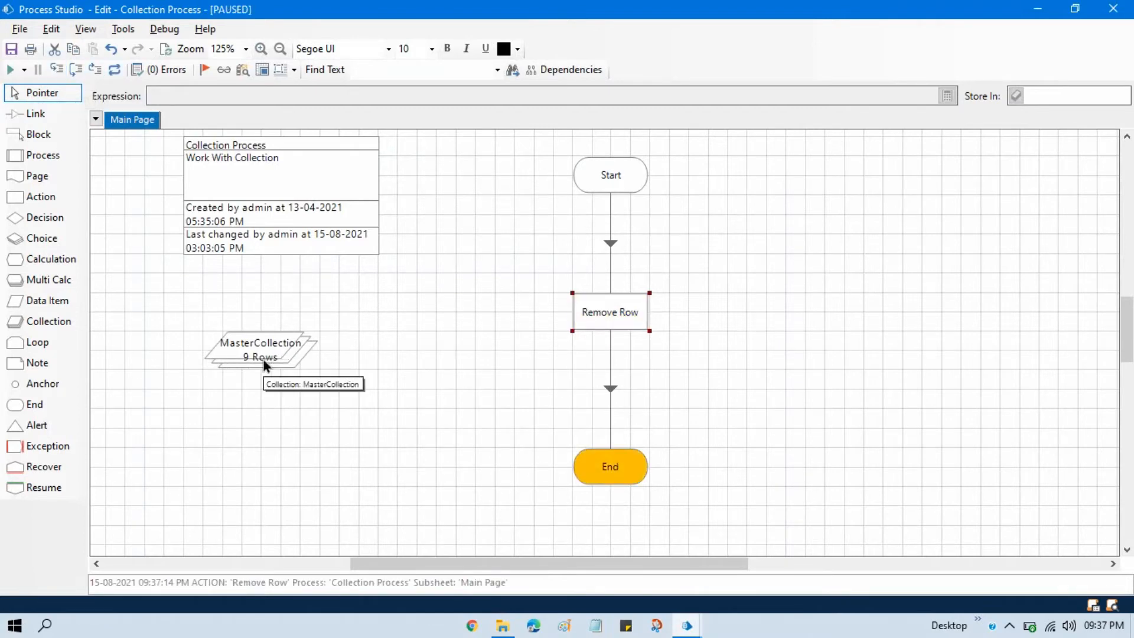
{"action": "left_click", "coordinate": [260, 349]}
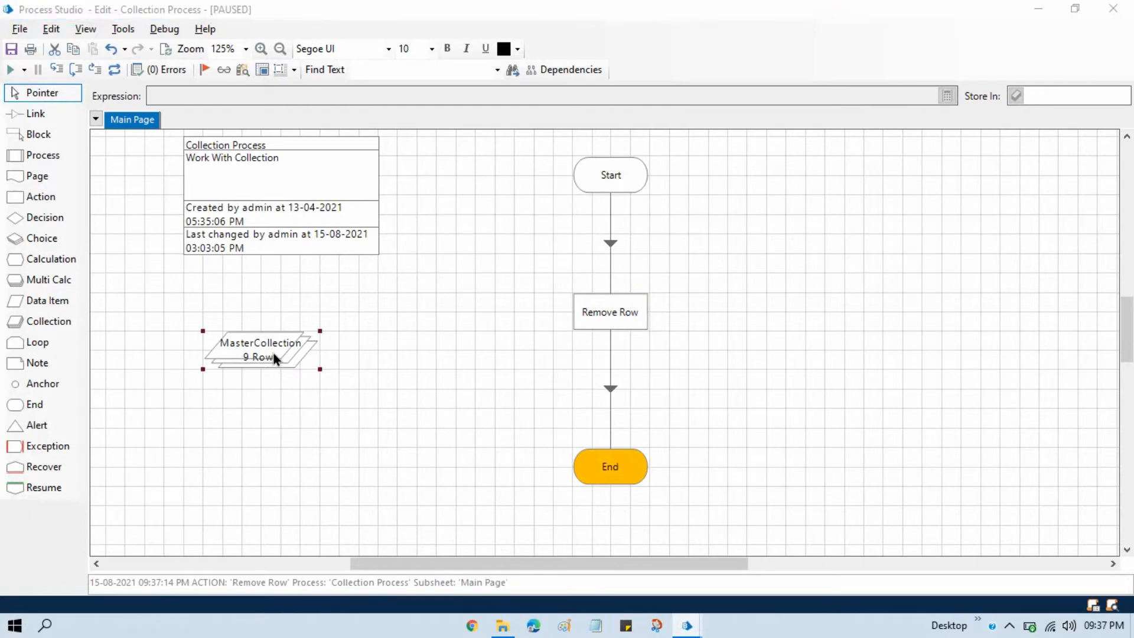
{"action": "double_click", "coordinate": [261, 349]}
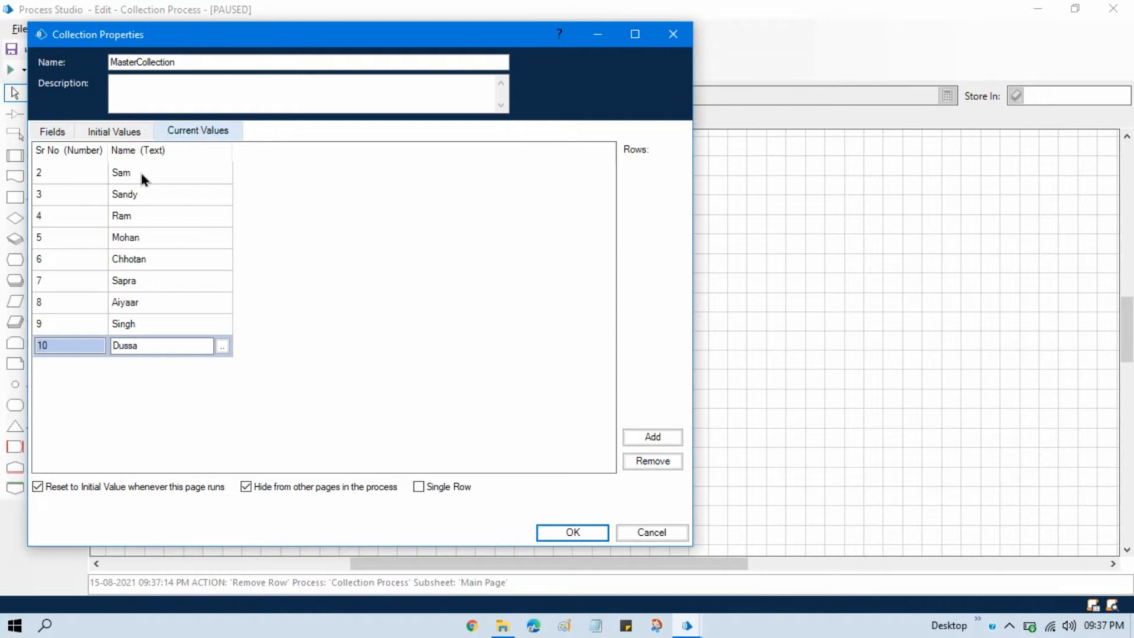
{"action": "mouse_move", "coordinate": [51, 179]}
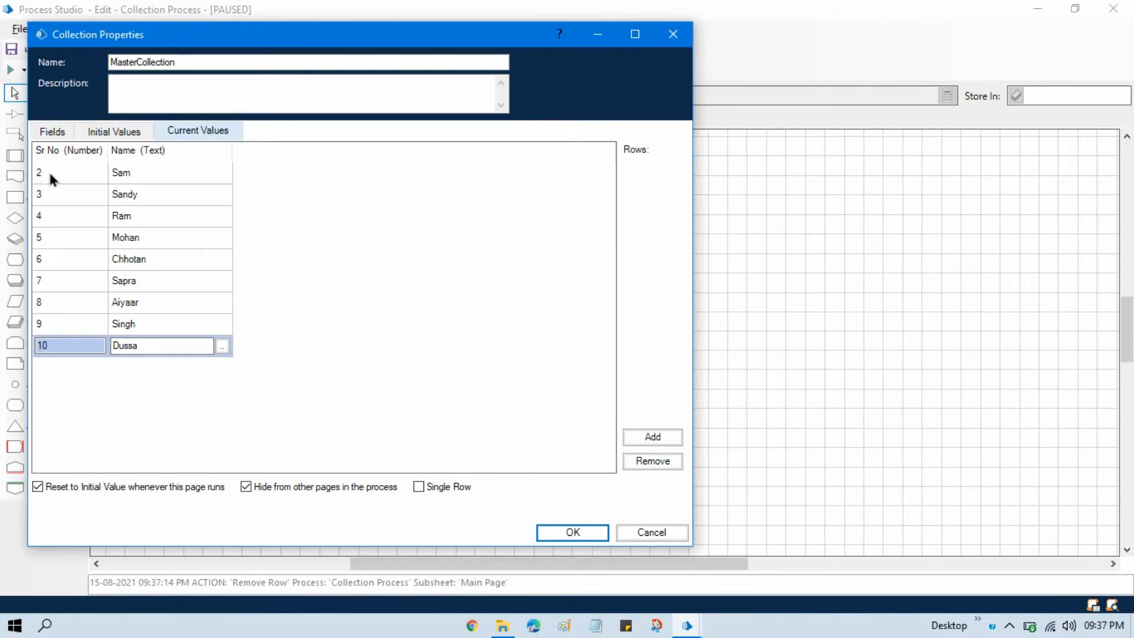
{"action": "mouse_move", "coordinate": [60, 271]}
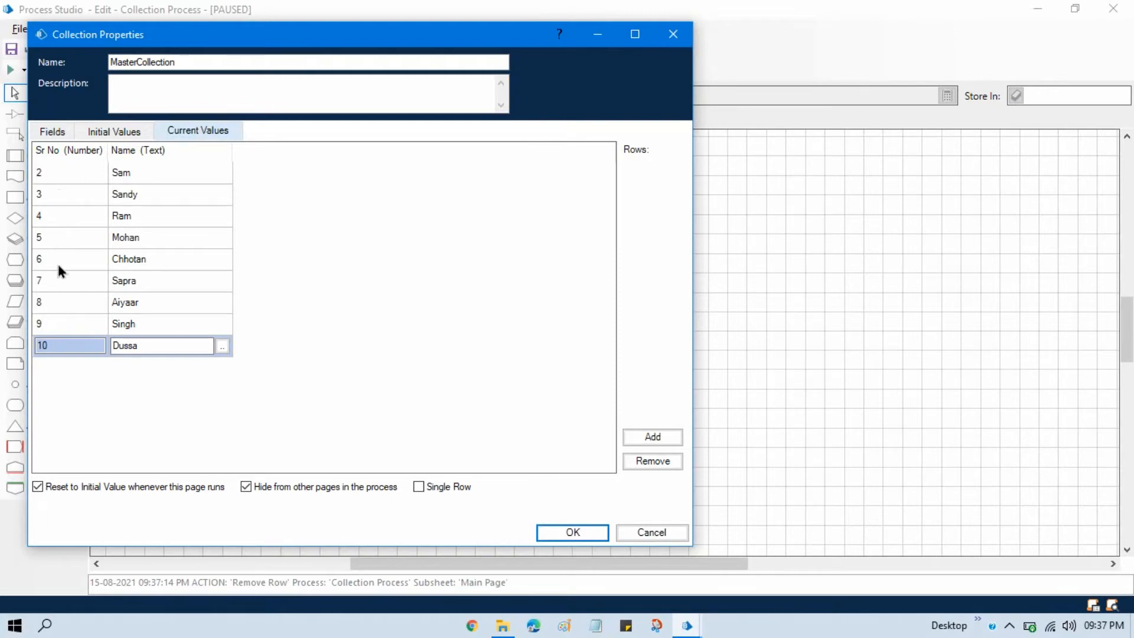
{"action": "mouse_move", "coordinate": [670, 32]}
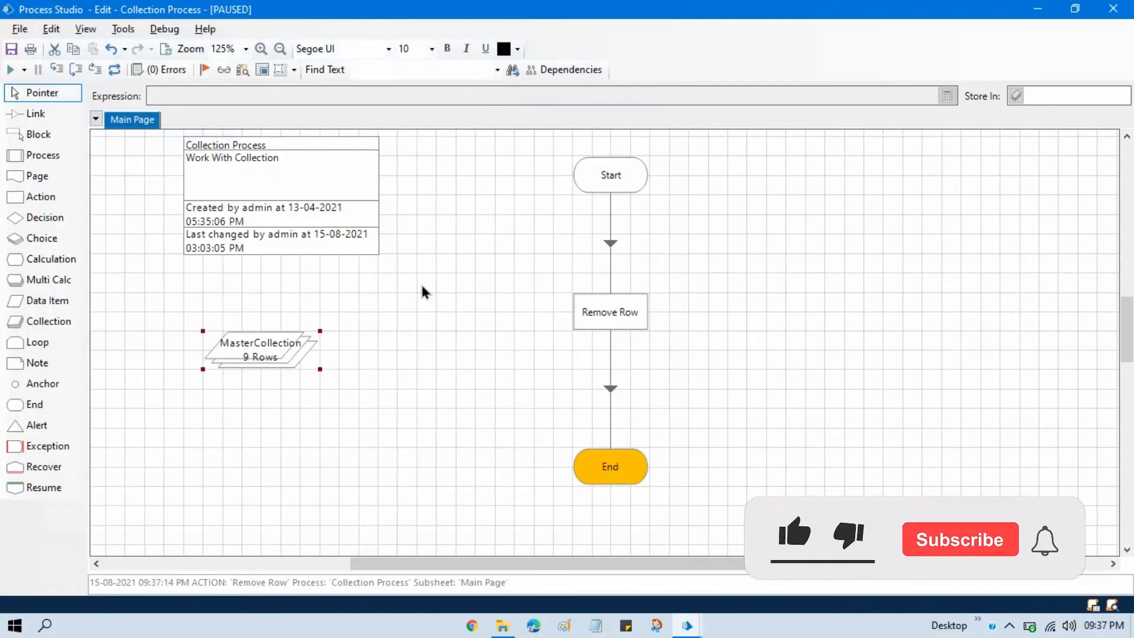
{"action": "left_click", "coordinate": [793, 533]}
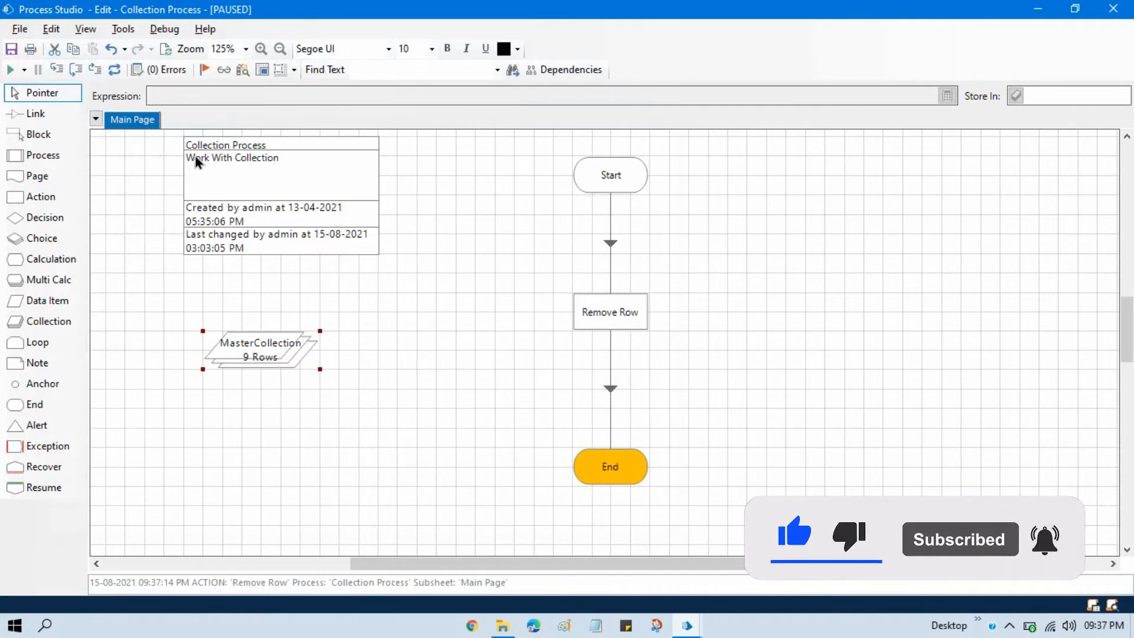
Reset the run so MasterCollection holds ten rows again.
{"action": "left_click", "coordinate": [114, 69]}
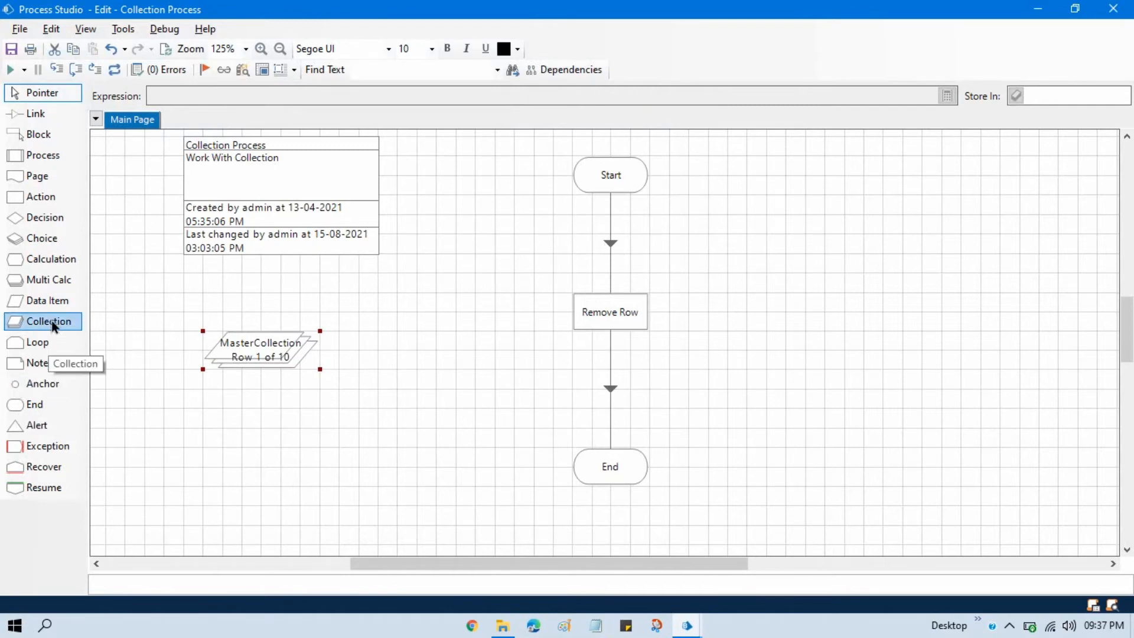
{"action": "mouse_move", "coordinate": [49, 280]}
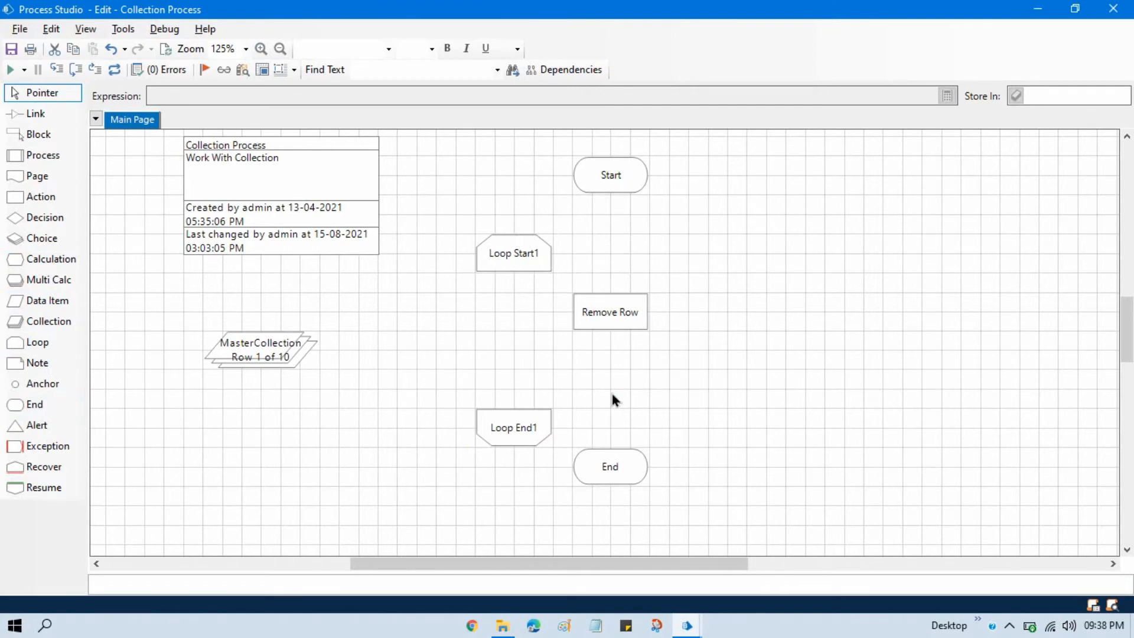
Align Loop Start1 and Loop End1, loop over MasterCollection, and link all stages in sequence.
{"action": "left_click_drag", "start_coordinate": [513, 253], "coordinate": [610, 252]}
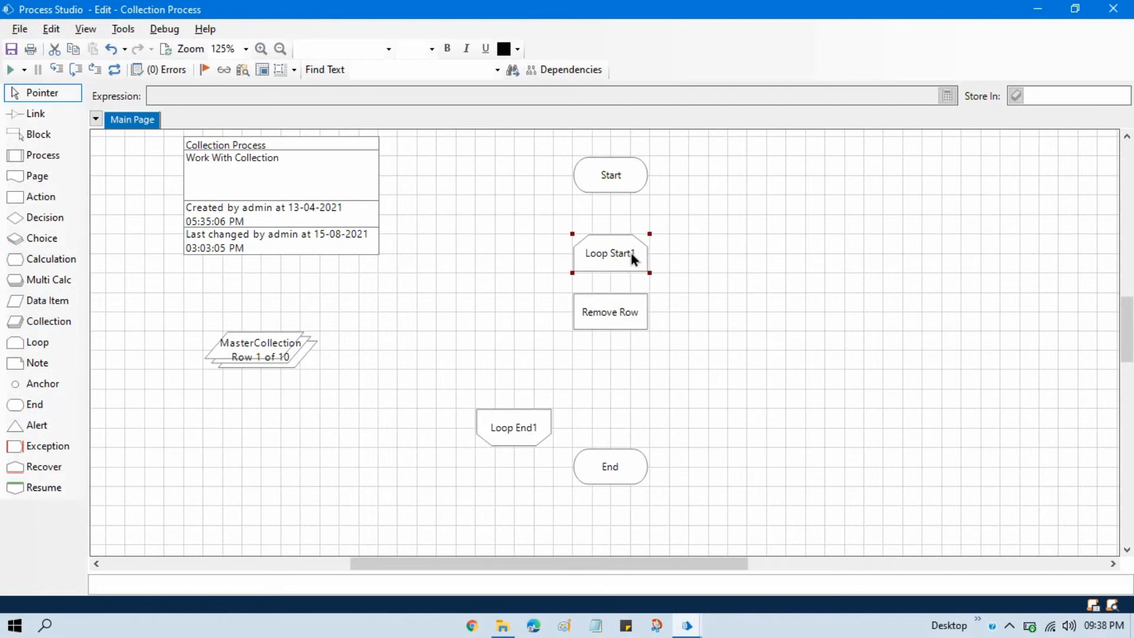
{"action": "left_click_drag", "start_coordinate": [514, 428], "coordinate": [609, 408]}
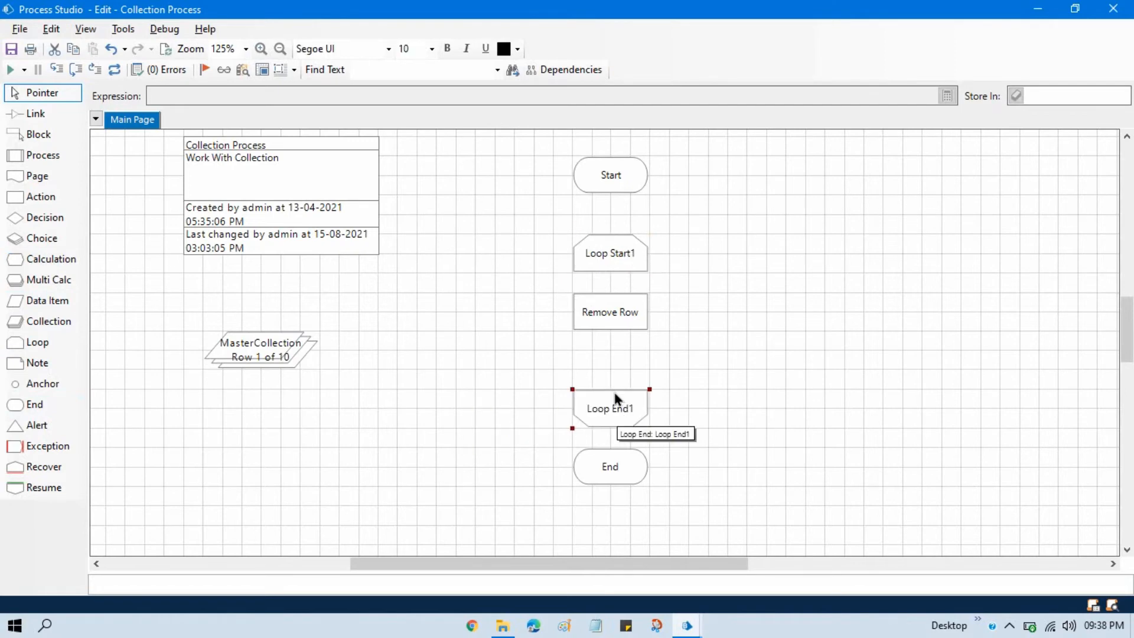
{"action": "double_click", "coordinate": [609, 253]}
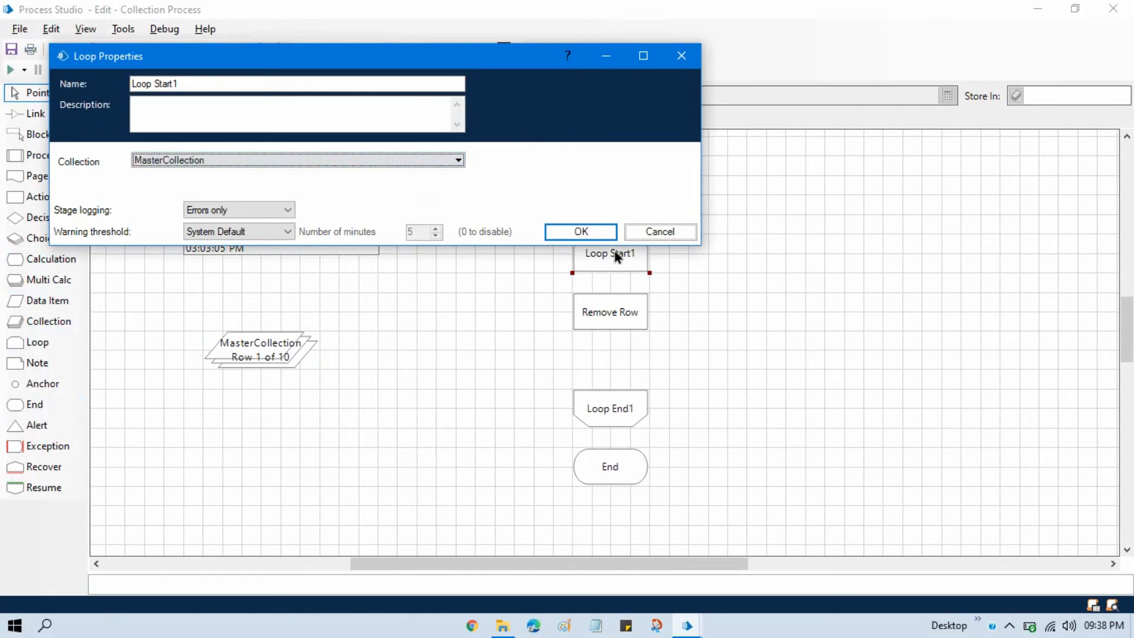
{"action": "left_click", "coordinate": [580, 232]}
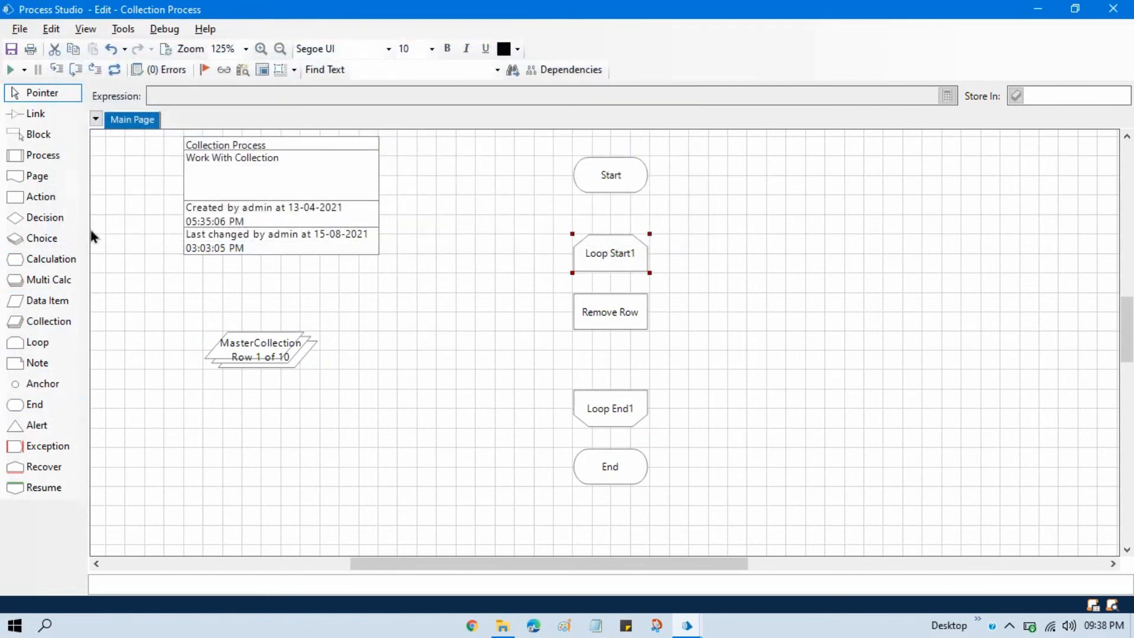
{"action": "left_click", "coordinate": [35, 113]}
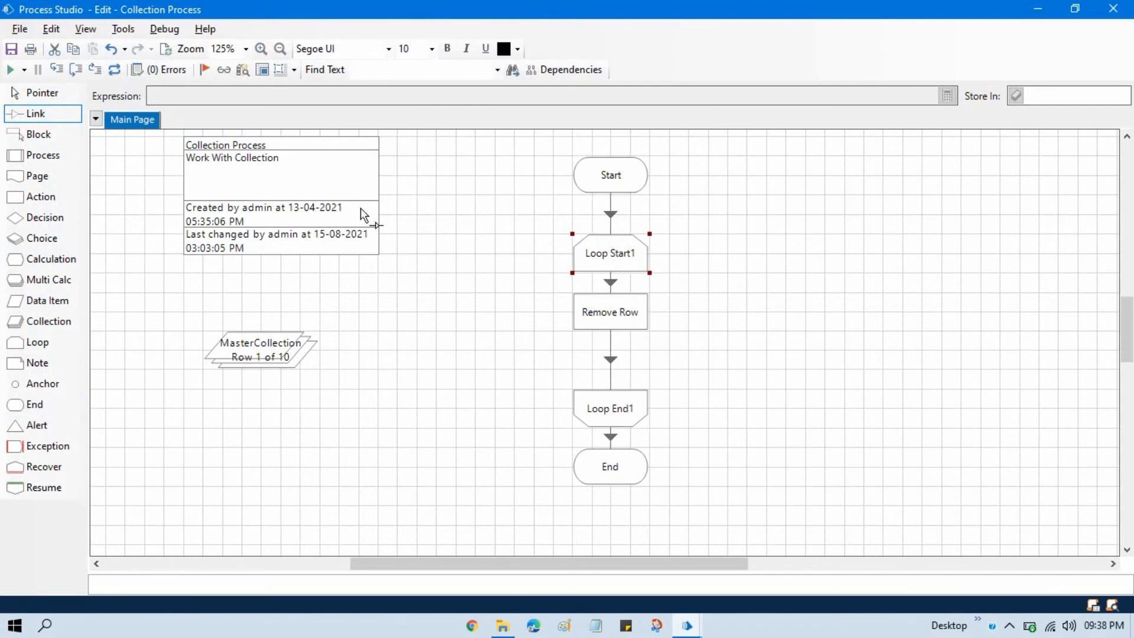
{"action": "left_click", "coordinate": [42, 93]}
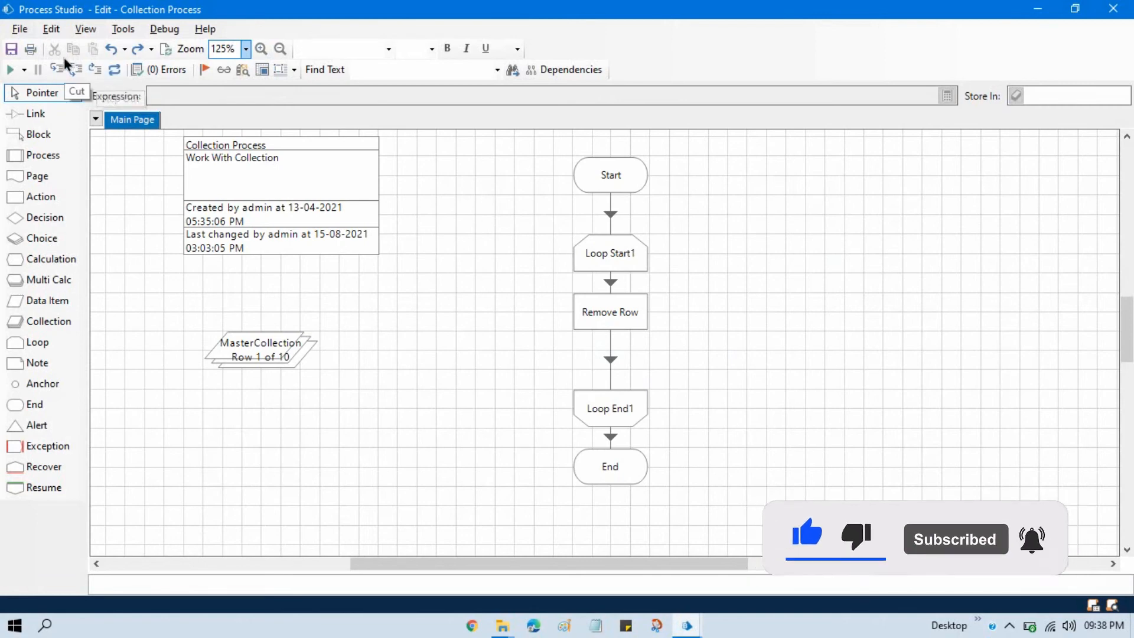
Step through the loop repeatedly, then open MasterCollection's properties at 5 rows.
{"action": "left_click", "coordinate": [57, 70]}
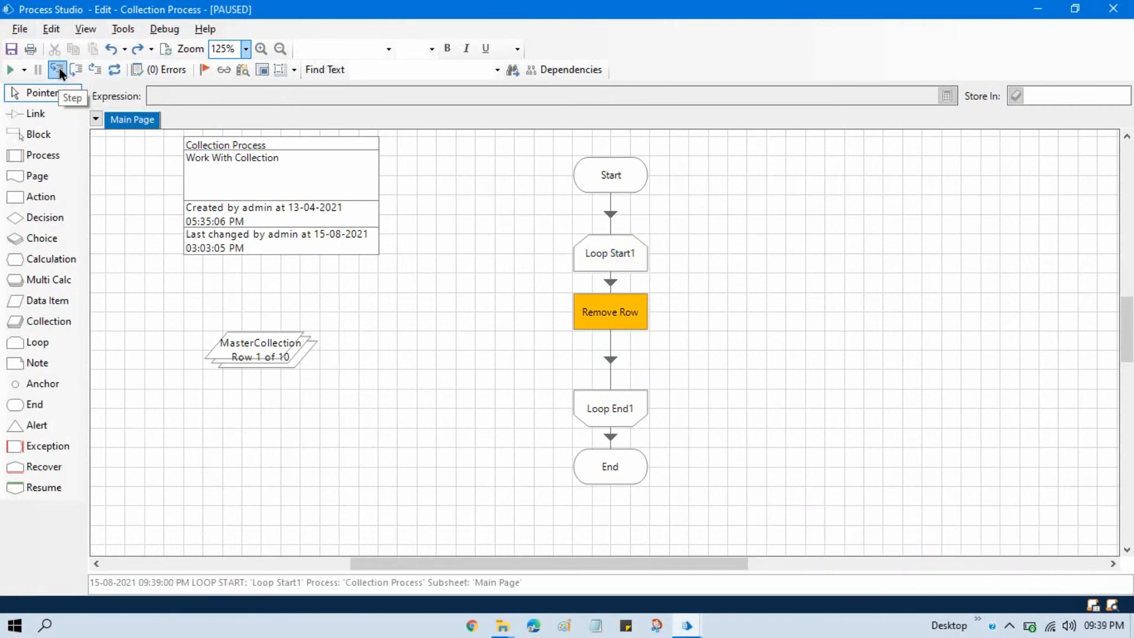
{"action": "left_click", "coordinate": [58, 69]}
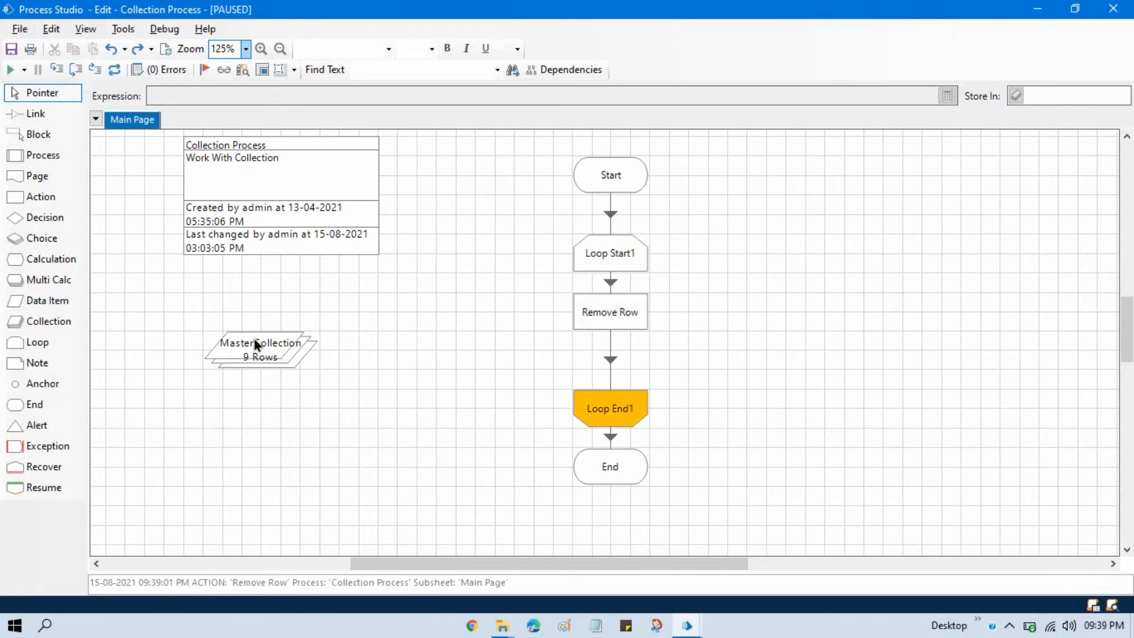
{"action": "mouse_move", "coordinate": [57, 69]}
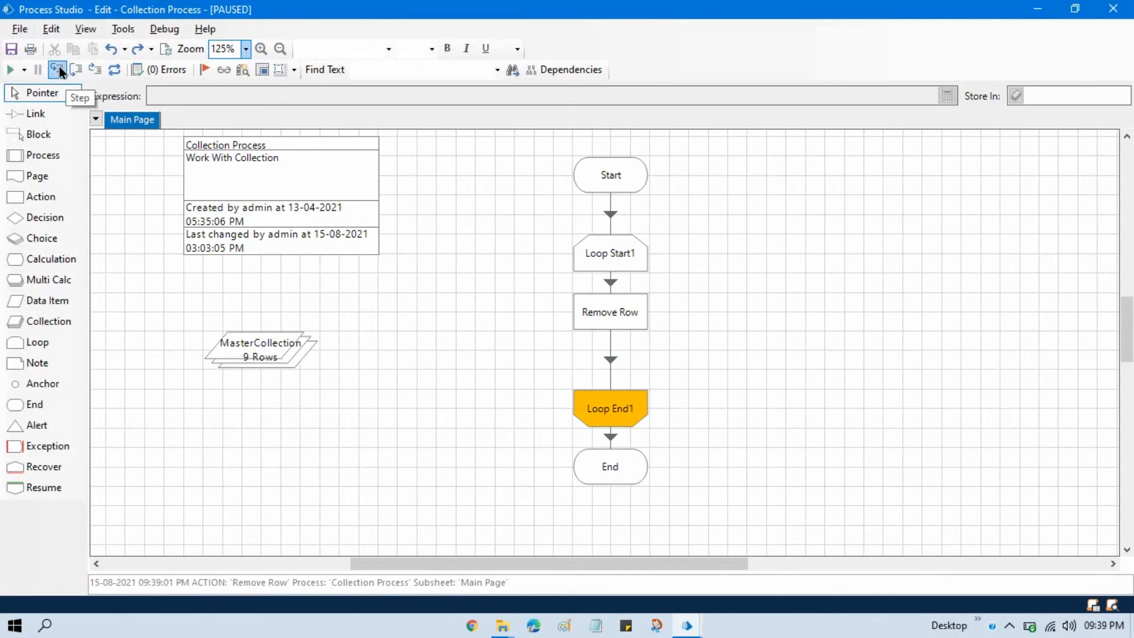
{"action": "left_click", "coordinate": [59, 69]}
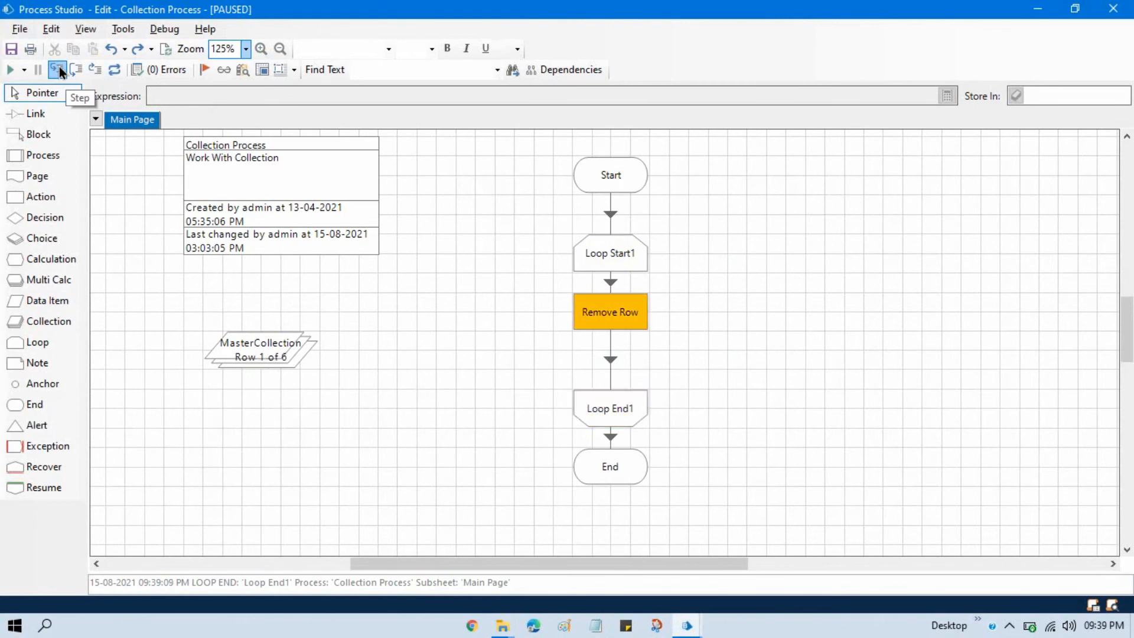
{"action": "left_click", "coordinate": [59, 69]}
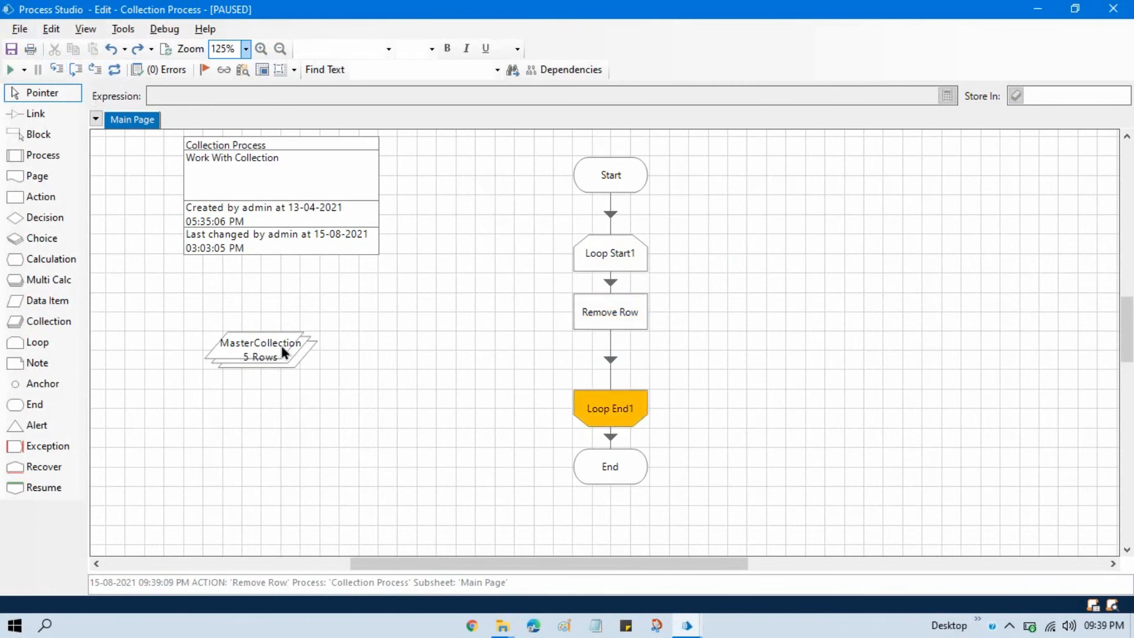
{"action": "double_click", "coordinate": [259, 349]}
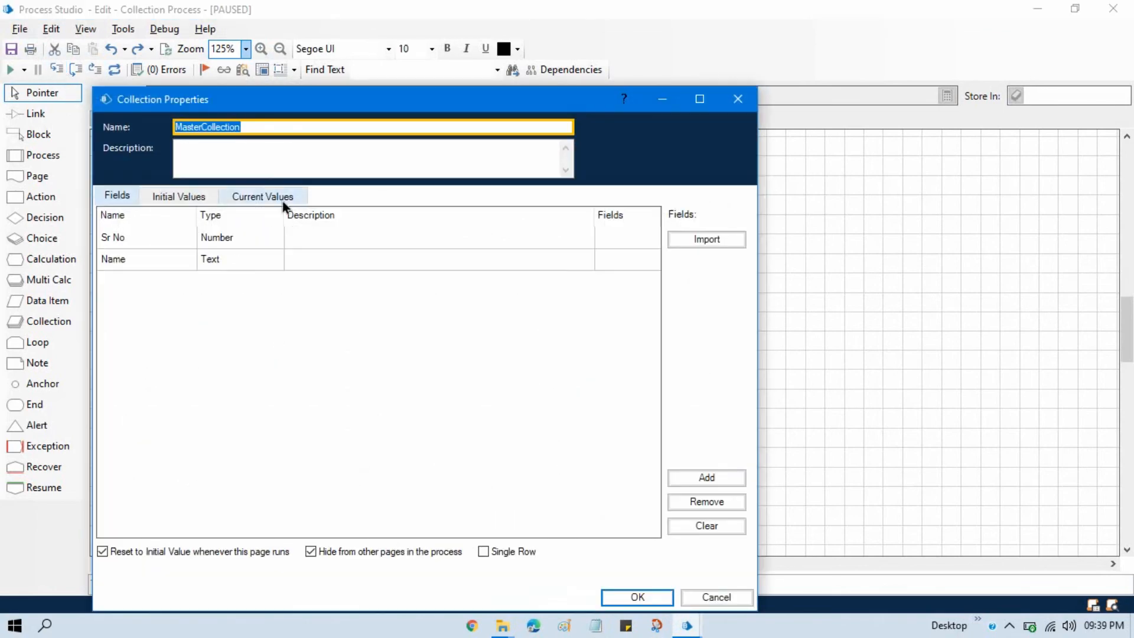
View MasterCollection's Current Values to confirm only rows 6–10 remain, then close.
{"action": "left_click", "coordinate": [262, 196]}
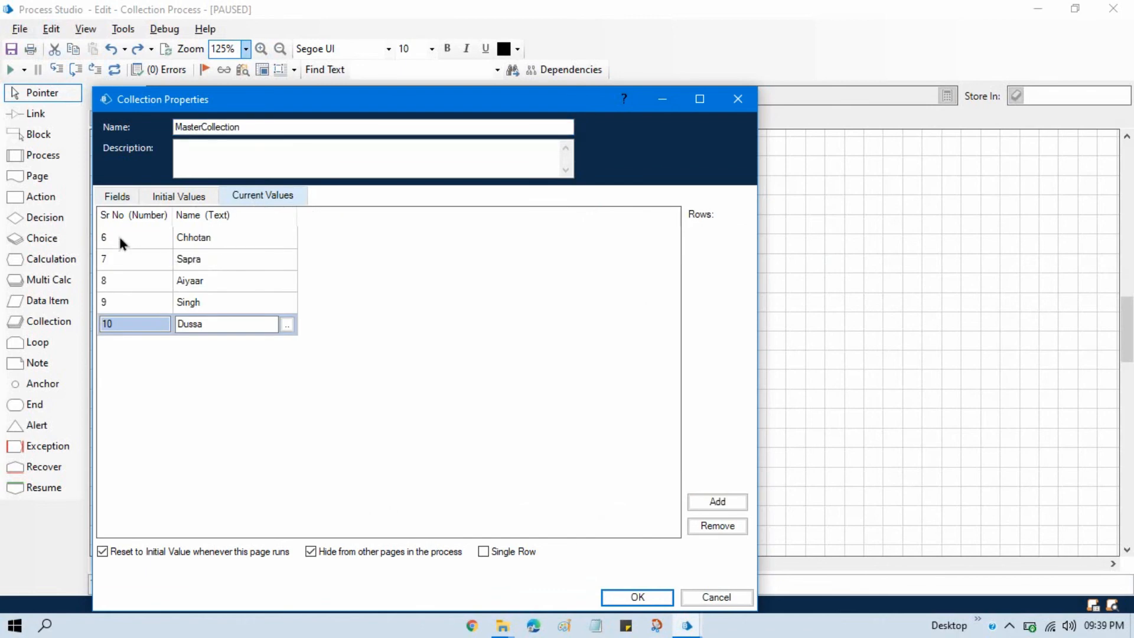
{"action": "mouse_move", "coordinate": [108, 241]}
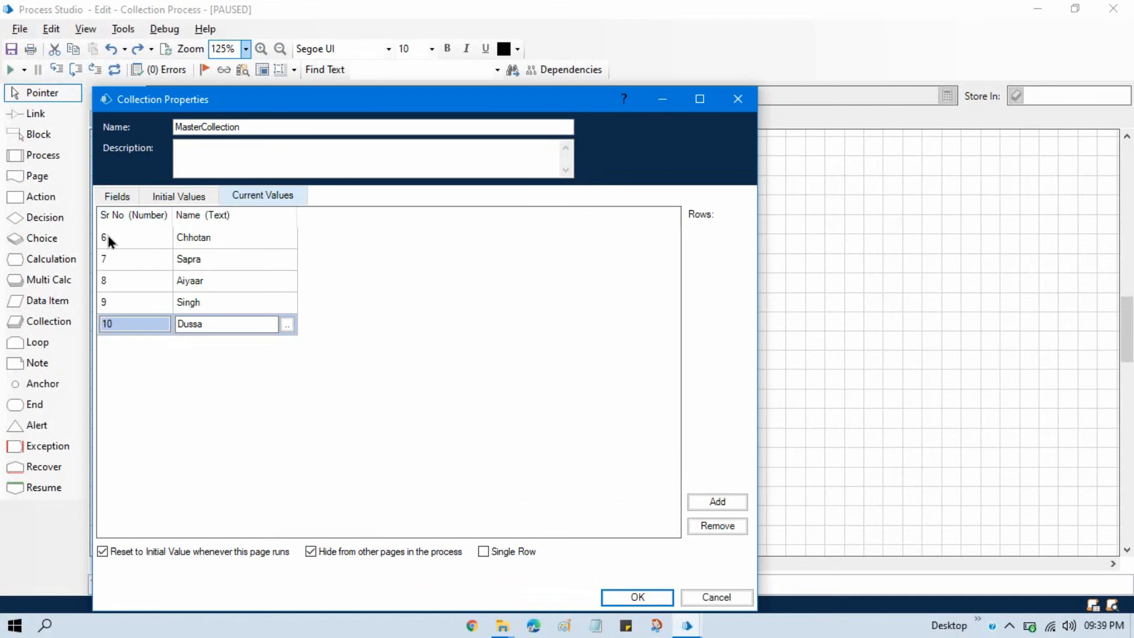
{"action": "mouse_move", "coordinate": [144, 241]}
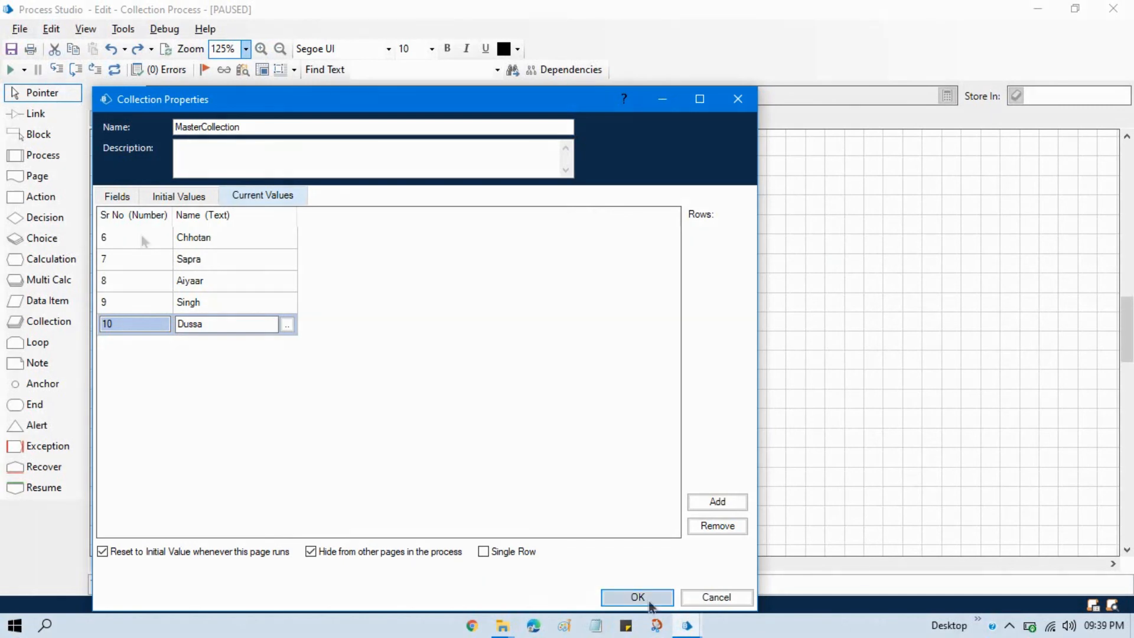
{"action": "left_click", "coordinate": [637, 596]}
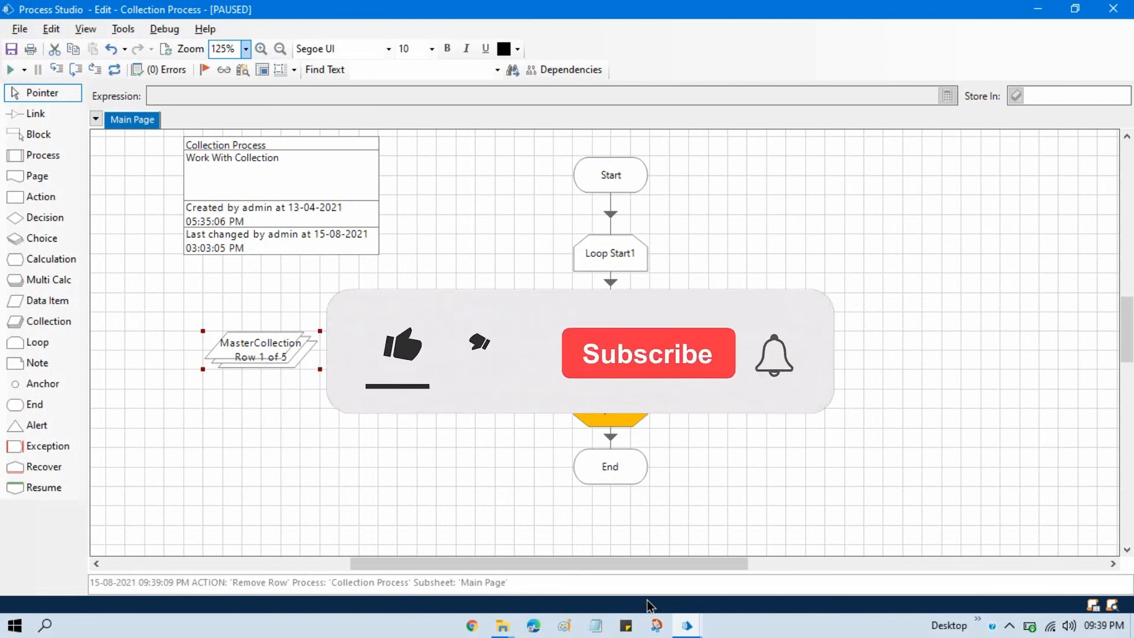
{"action": "left_click", "coordinate": [402, 346]}
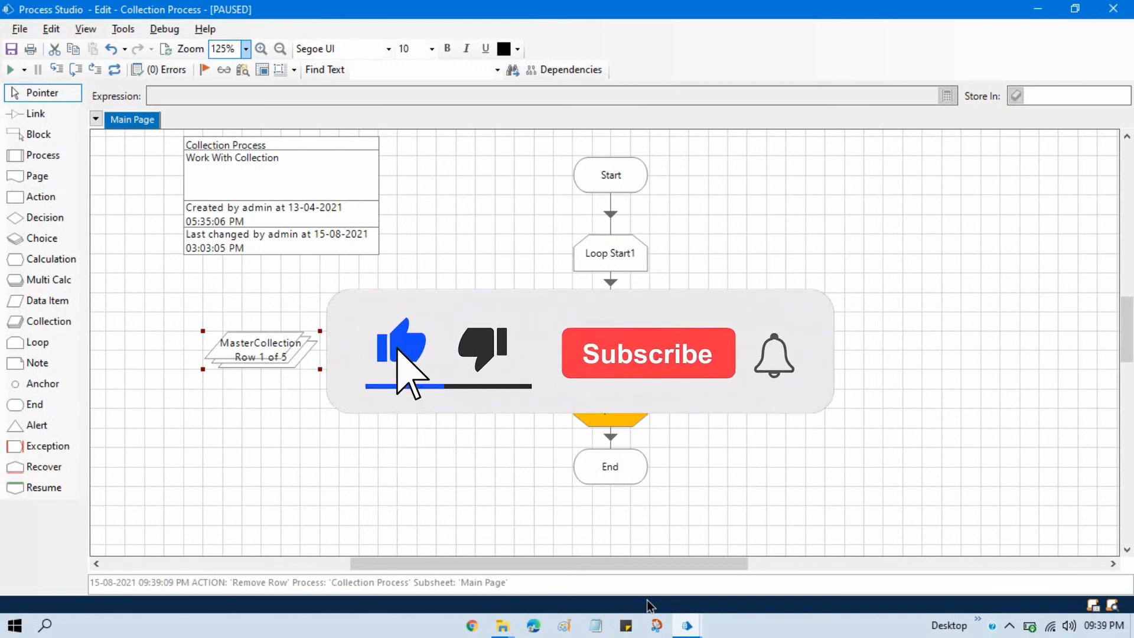
{"action": "left_click", "coordinate": [647, 354]}
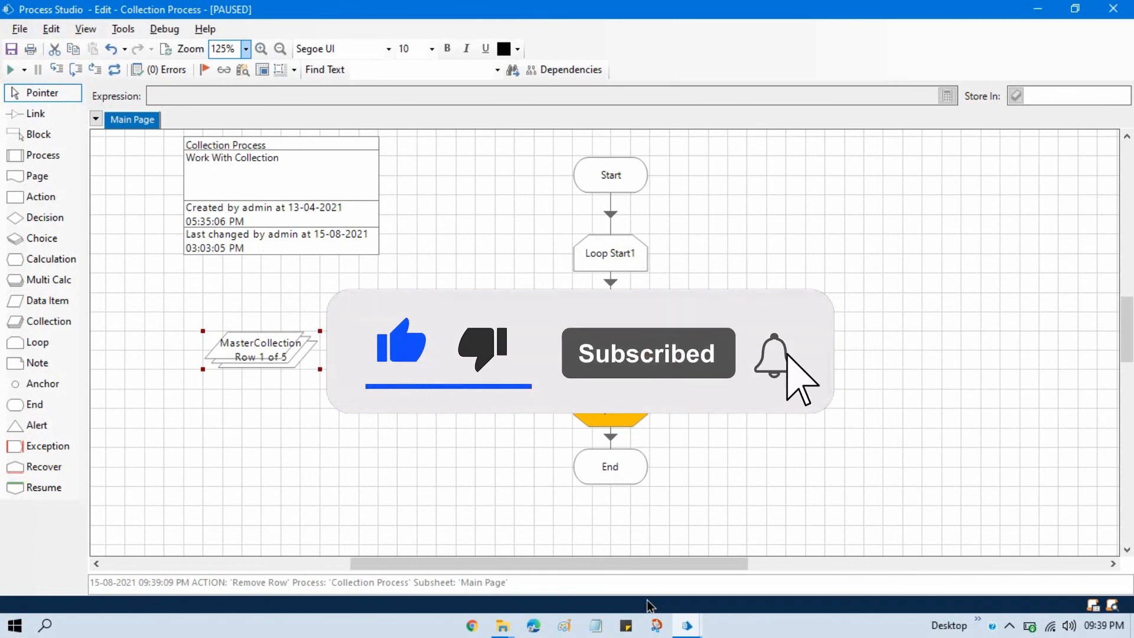